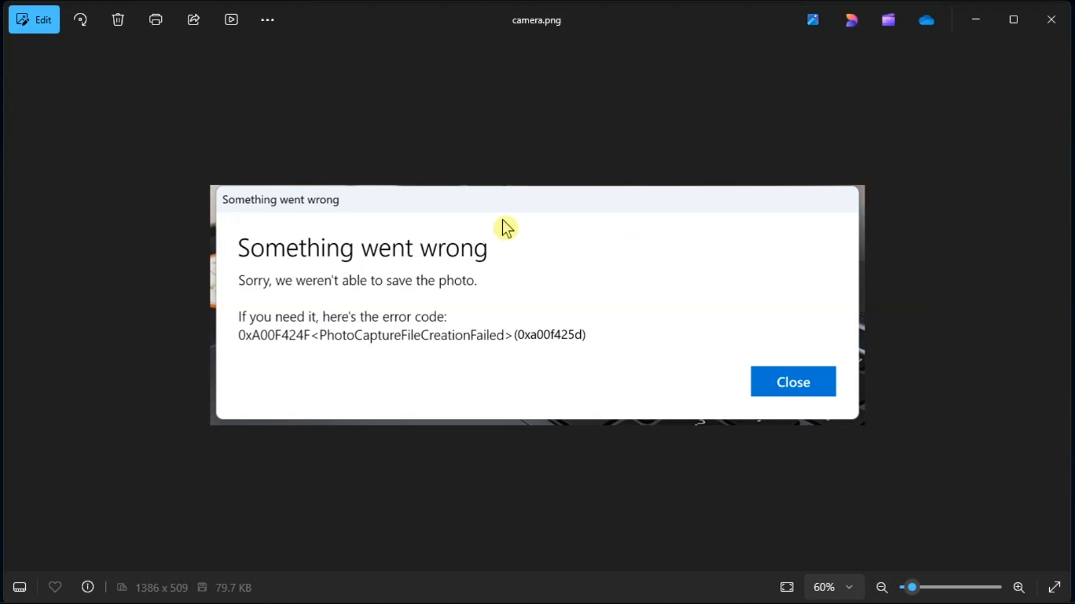
pyautogui.moveTo(240, 248)
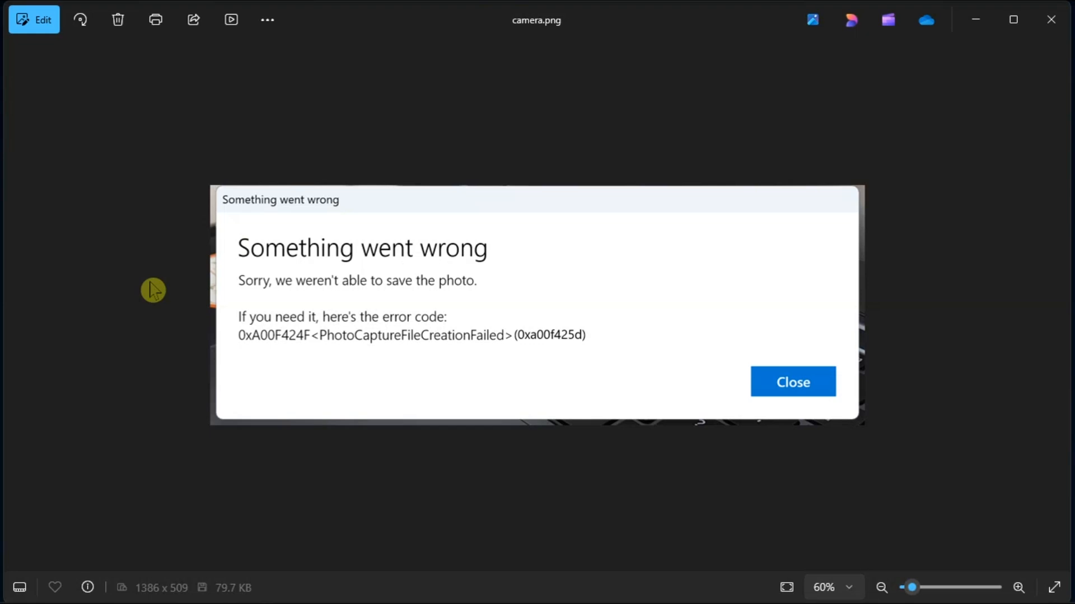
pyautogui.moveTo(952, 356)
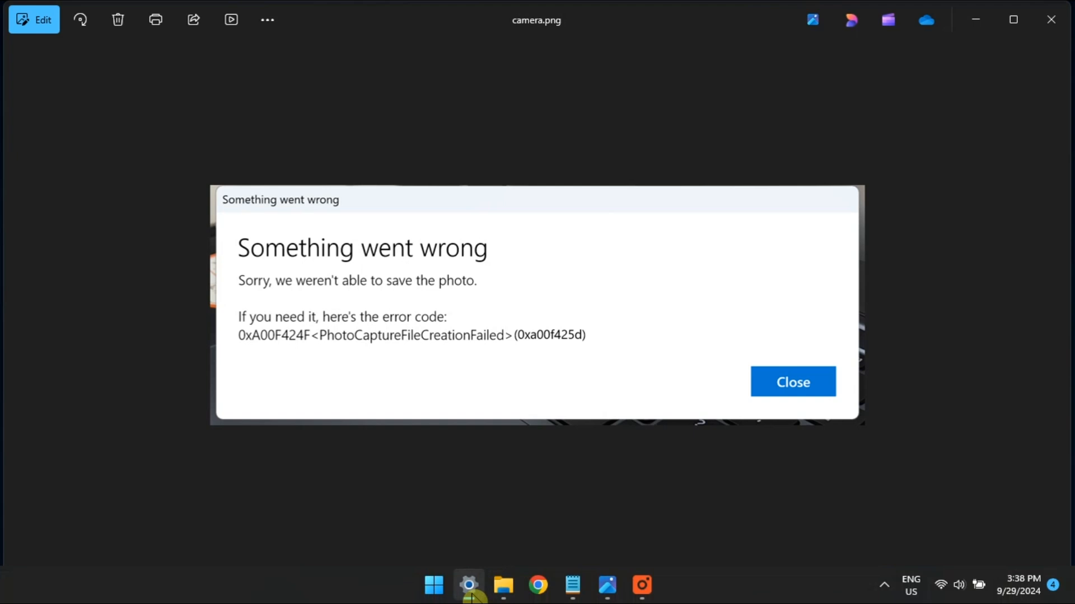
# - Open System settings and scroll to the Other troubleshooters list with Camera and Playing Audio
pyautogui.click(469, 586)
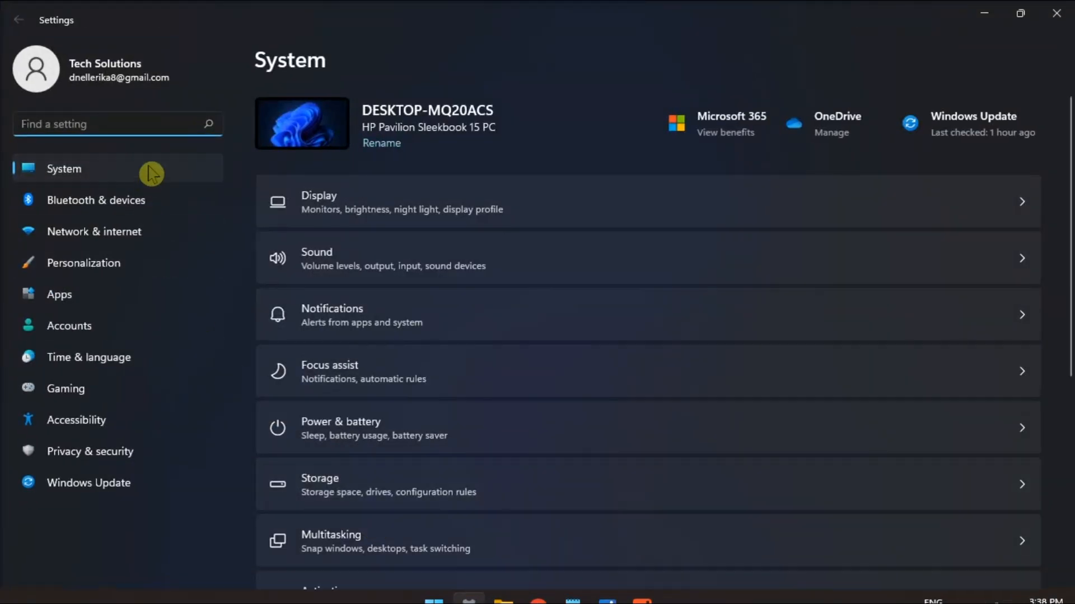
pyautogui.scroll(-3)
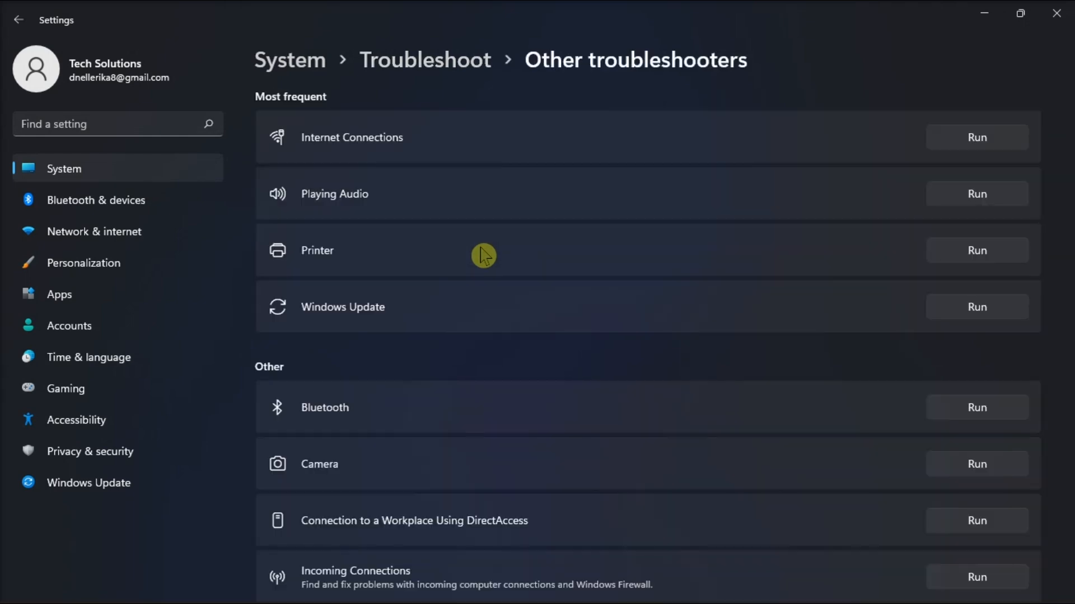
pyautogui.scroll(-3)
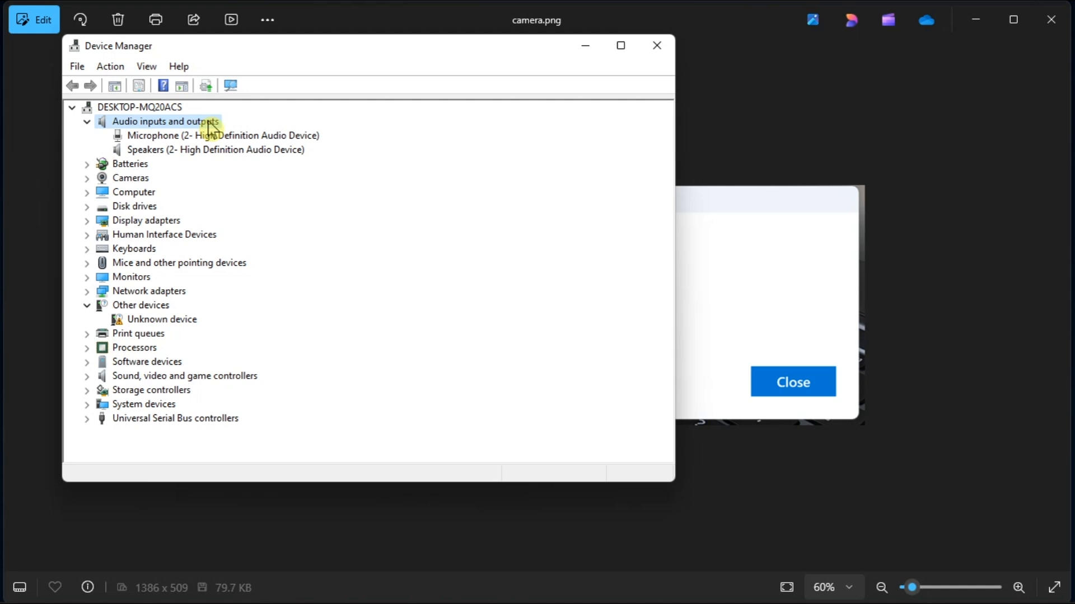
# - Expand Audio inputs and outputs in Device Manager, then scan for hardware changes
pyautogui.click(223, 135)
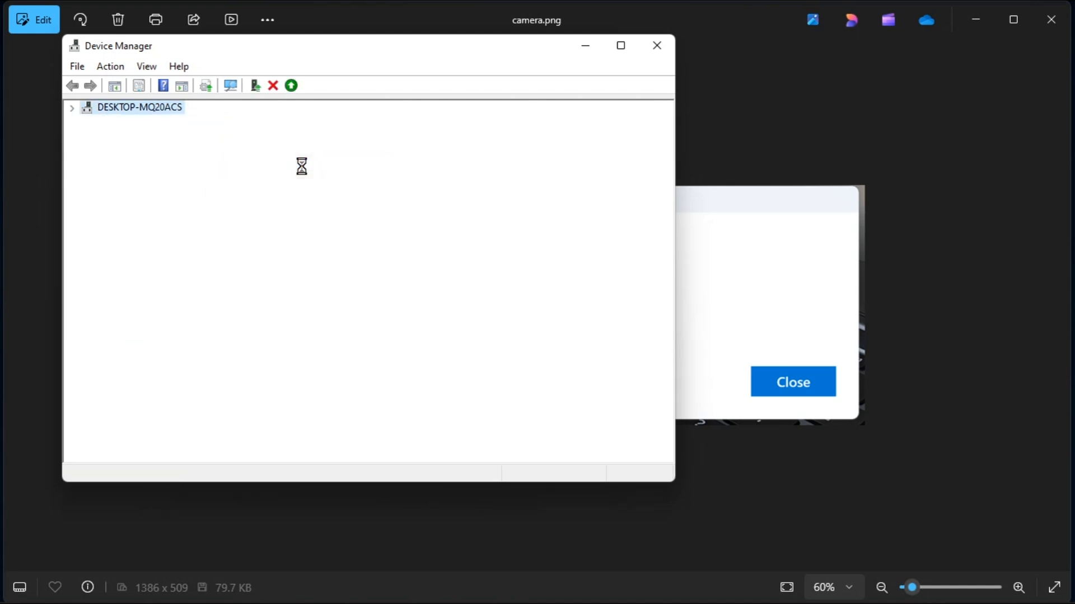
pyautogui.click(72, 107)
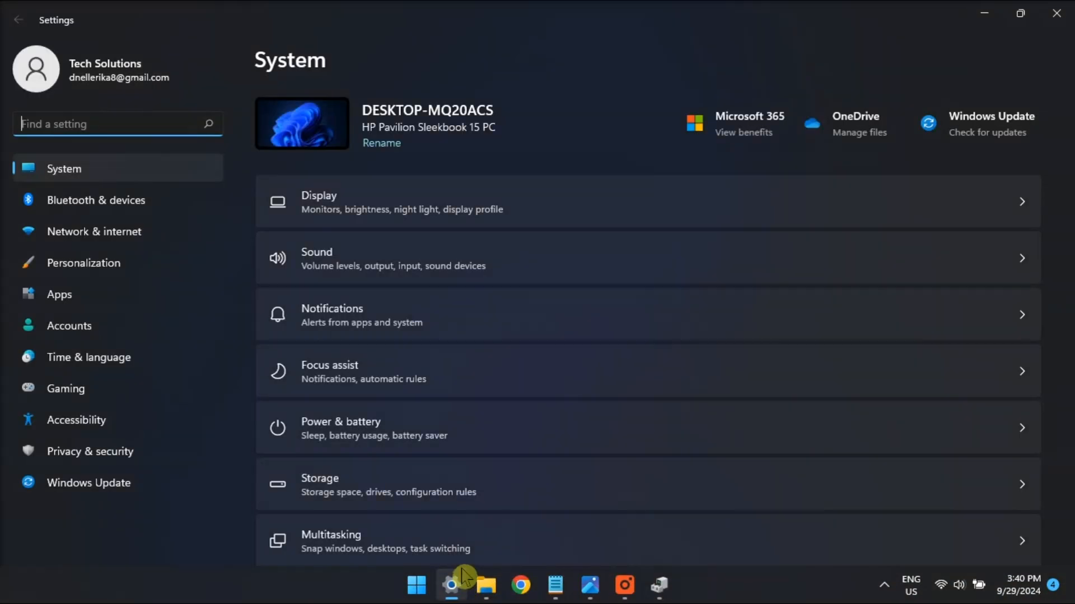
# - Under Privacy & security > Microphone, switch the Camera app's microphone access to Off
pyautogui.click(90, 451)
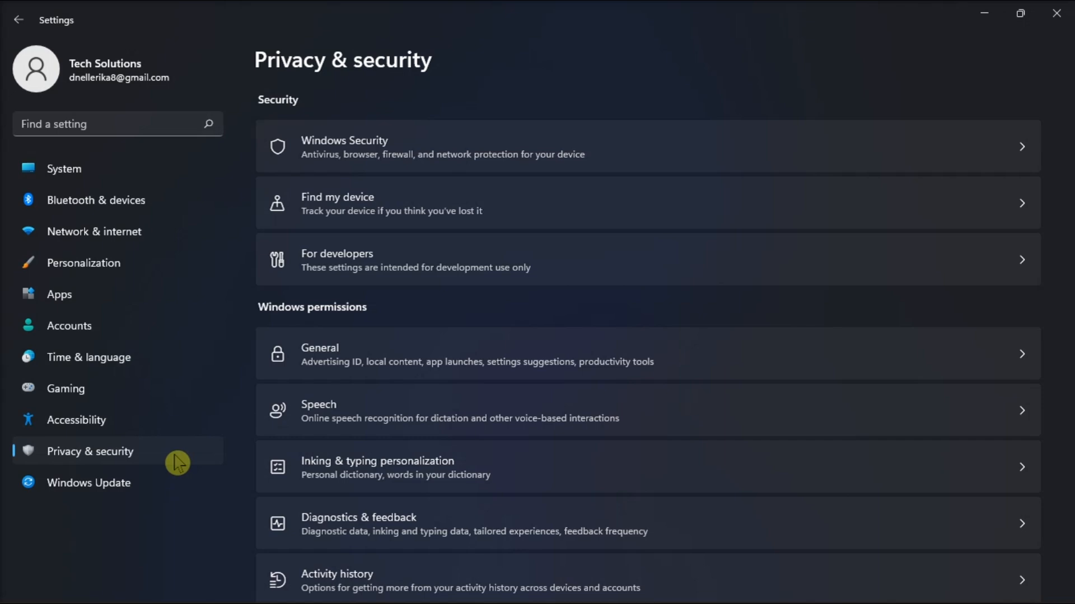
pyautogui.scroll(-3)
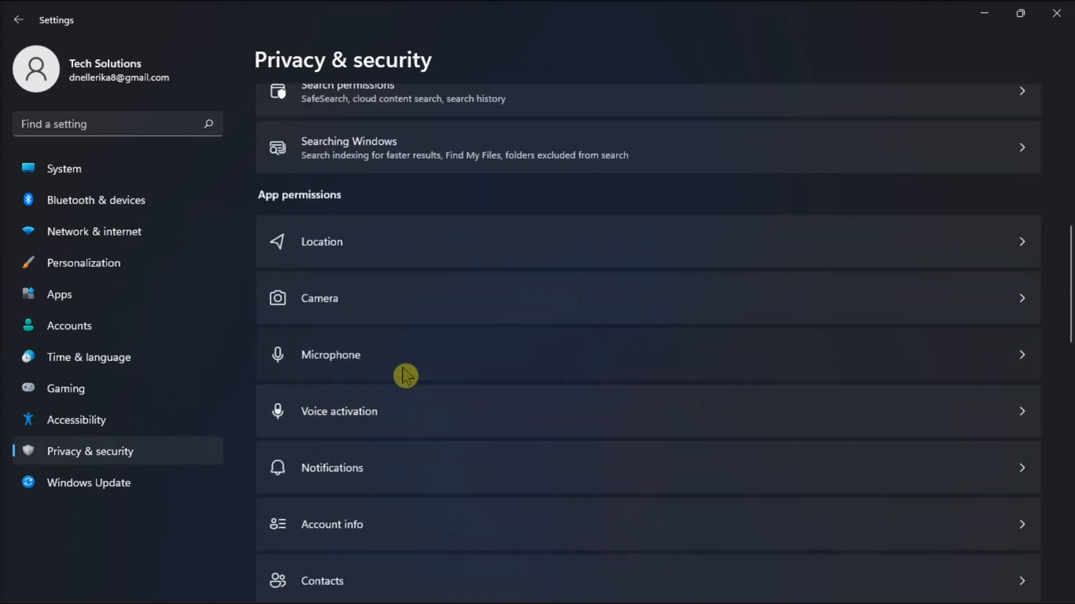
pyautogui.click(330, 354)
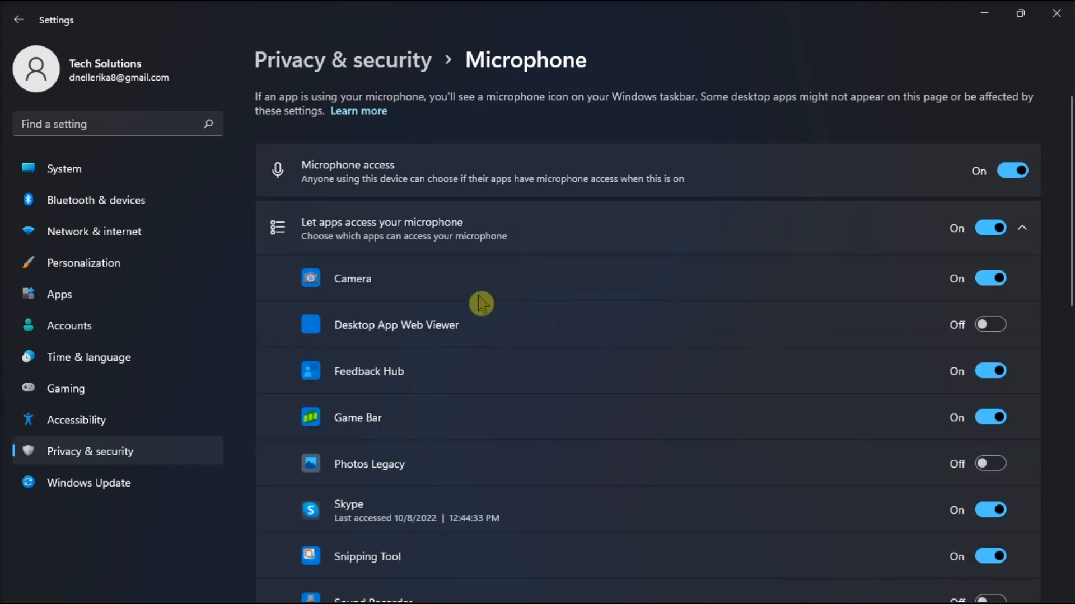
pyautogui.click(990, 279)
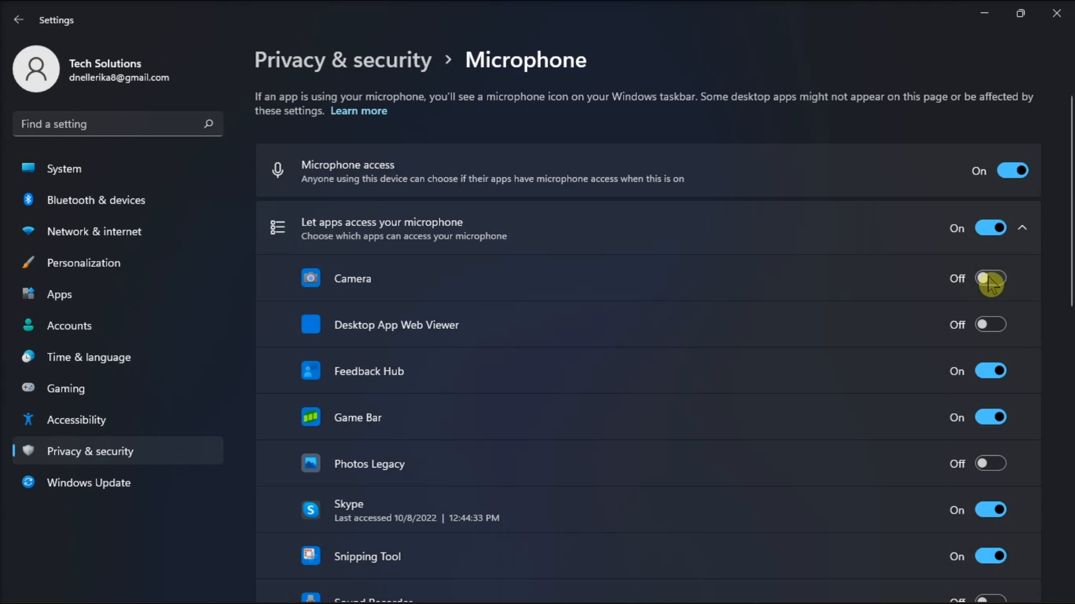